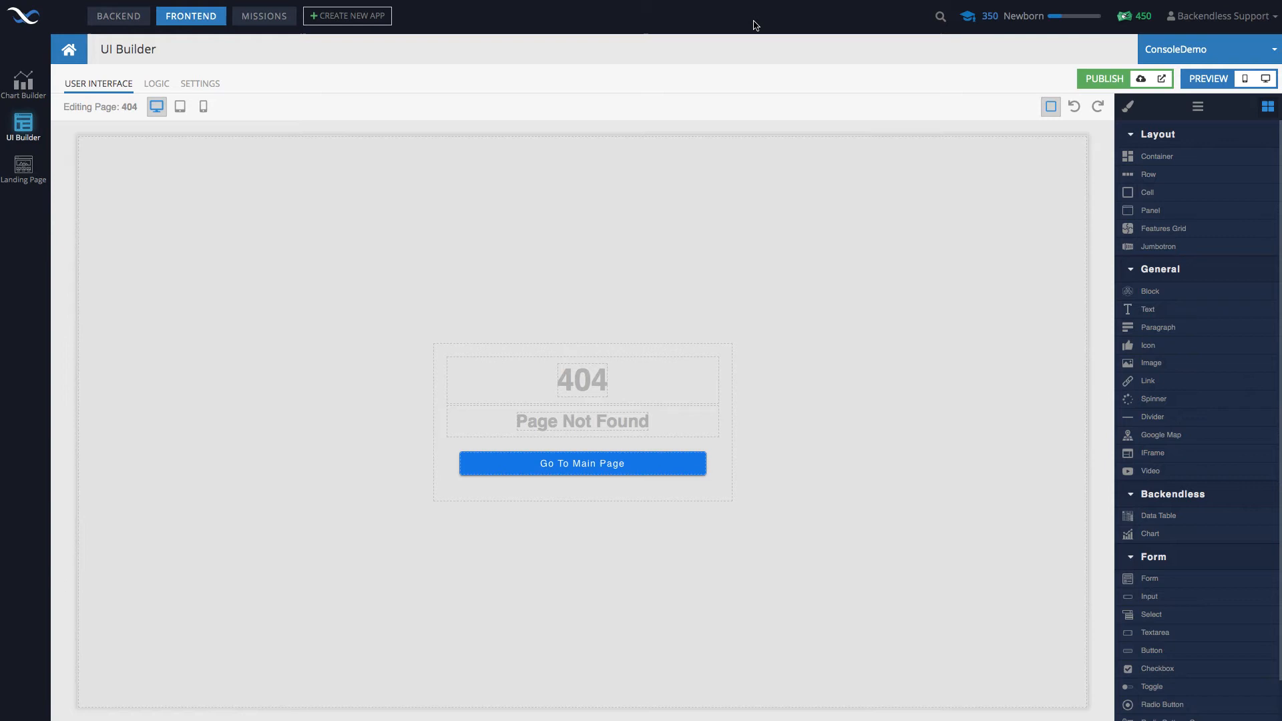
mouse_move(585, 64)
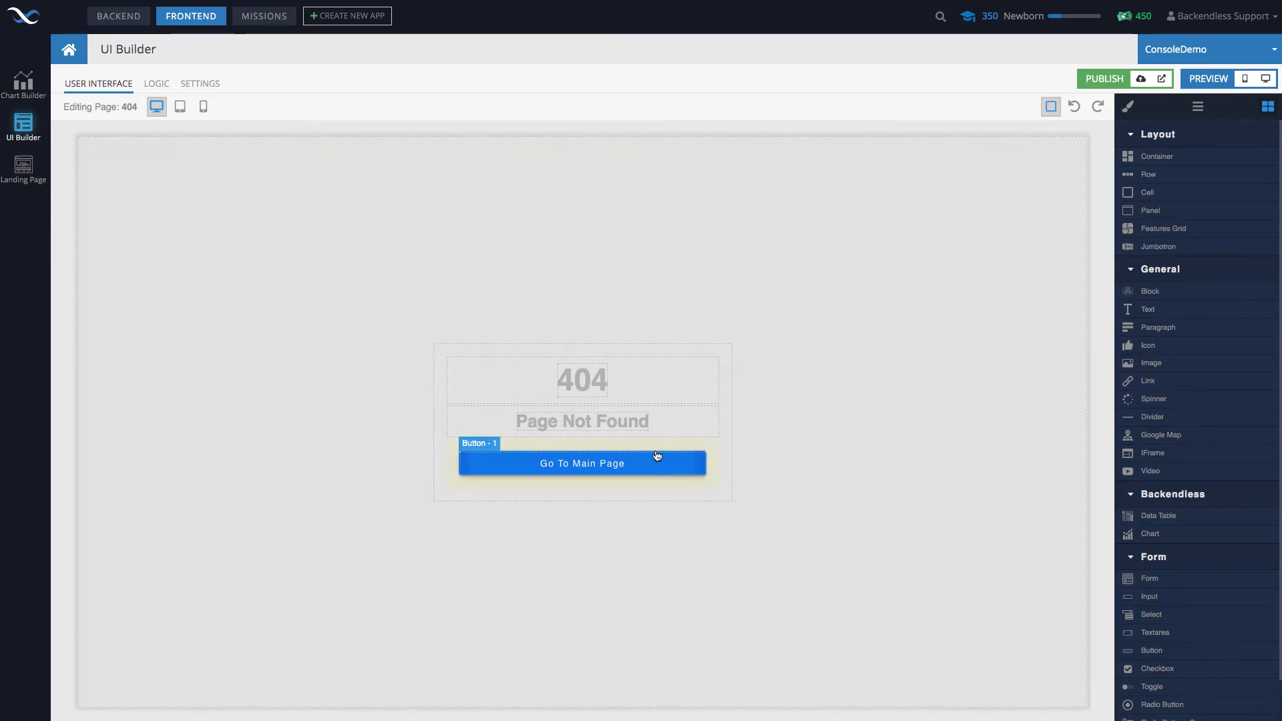
Select the Go To Main Page button, then switch to editing the 'landing' page.
click(775, 483)
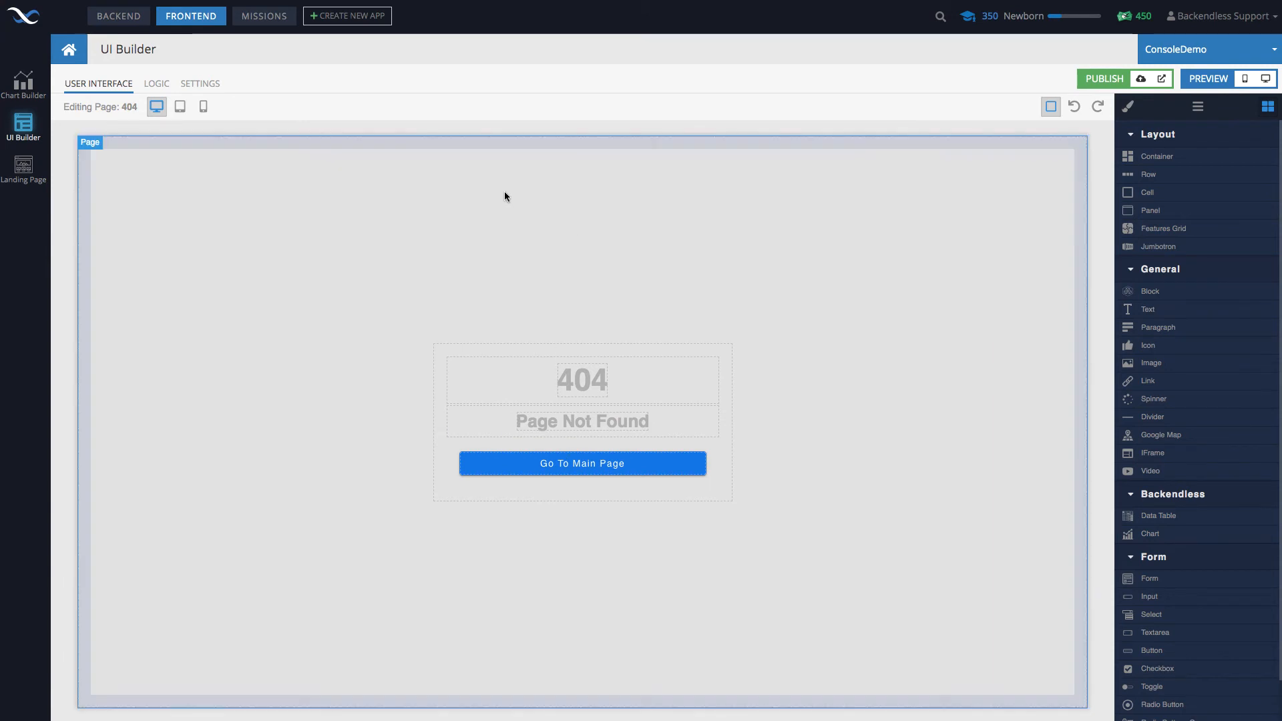
click(107, 107)
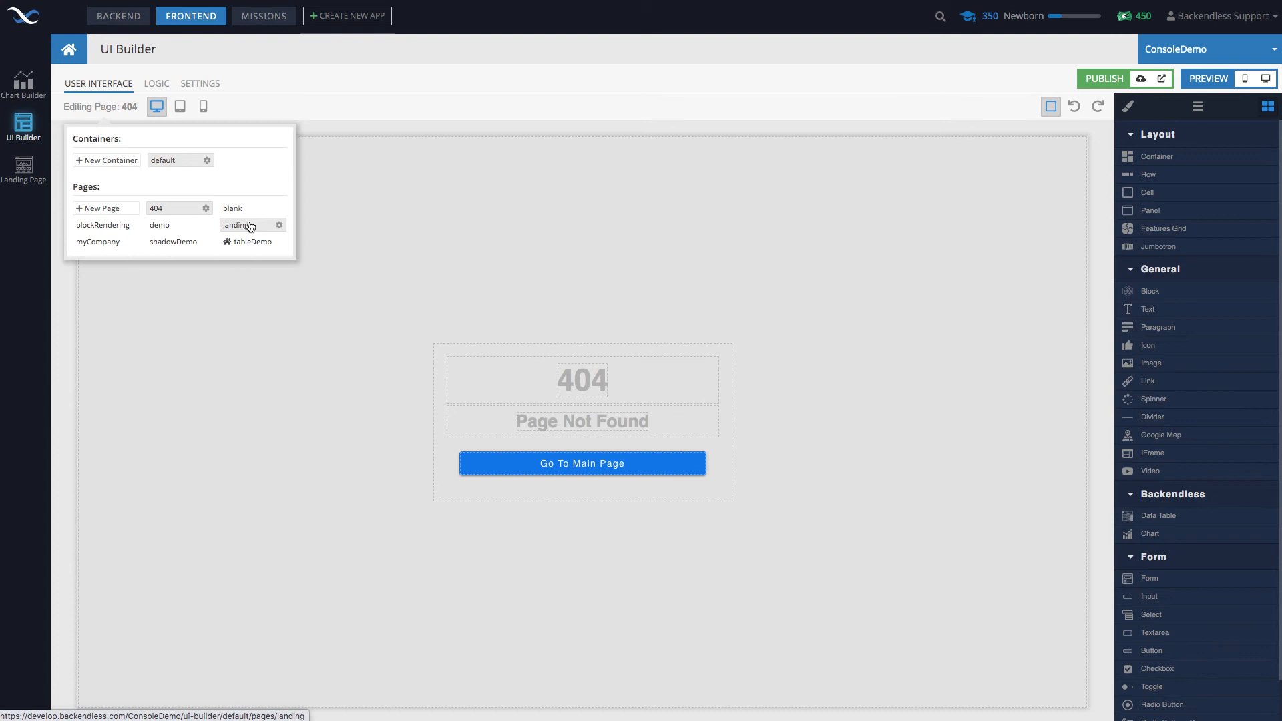
click(236, 224)
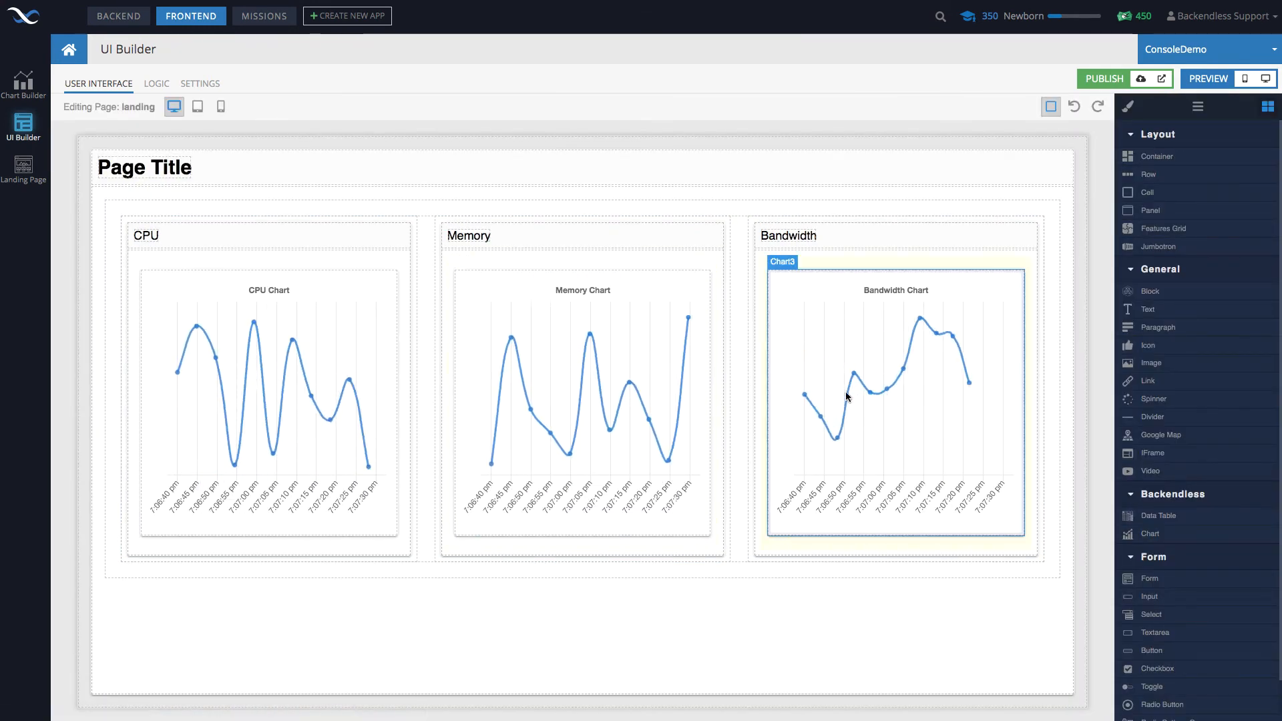
Launch a desktop preview of the landing page in a Chrome window.
click(1208, 79)
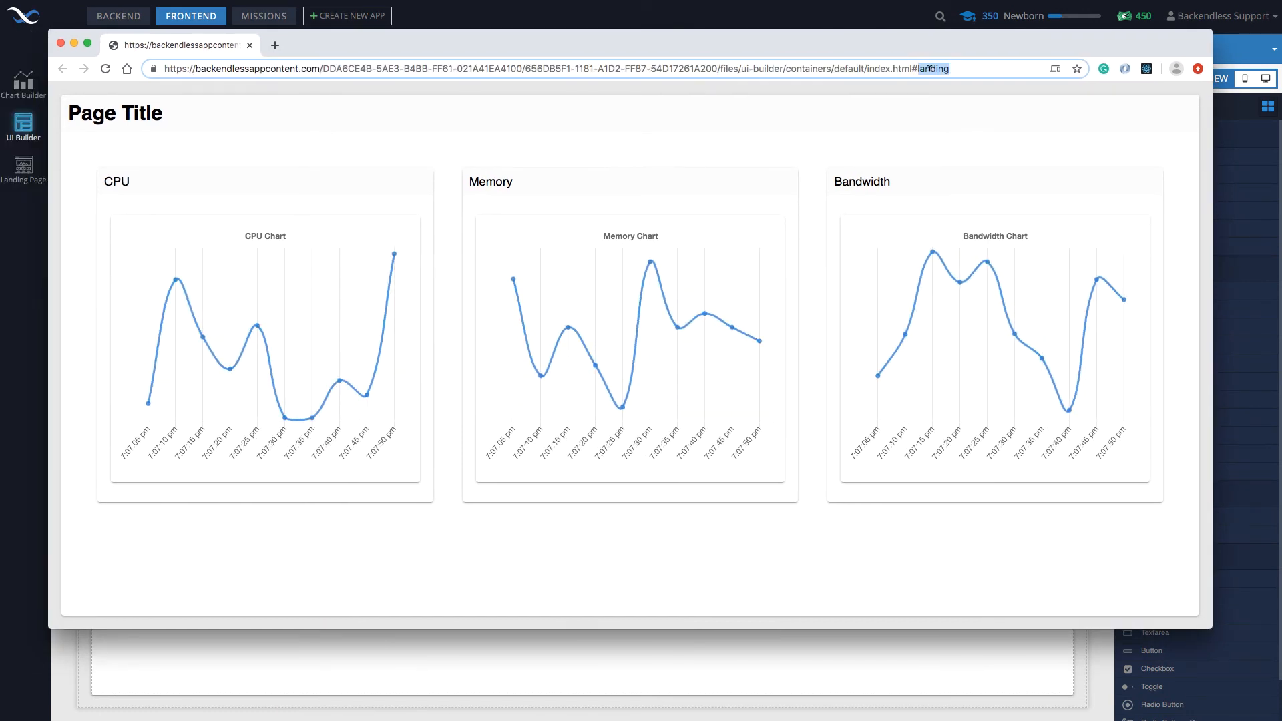
Navigate to the nonexistent 'foobar' page to get the 404 page, then restore 'landing'.
text(foobar)
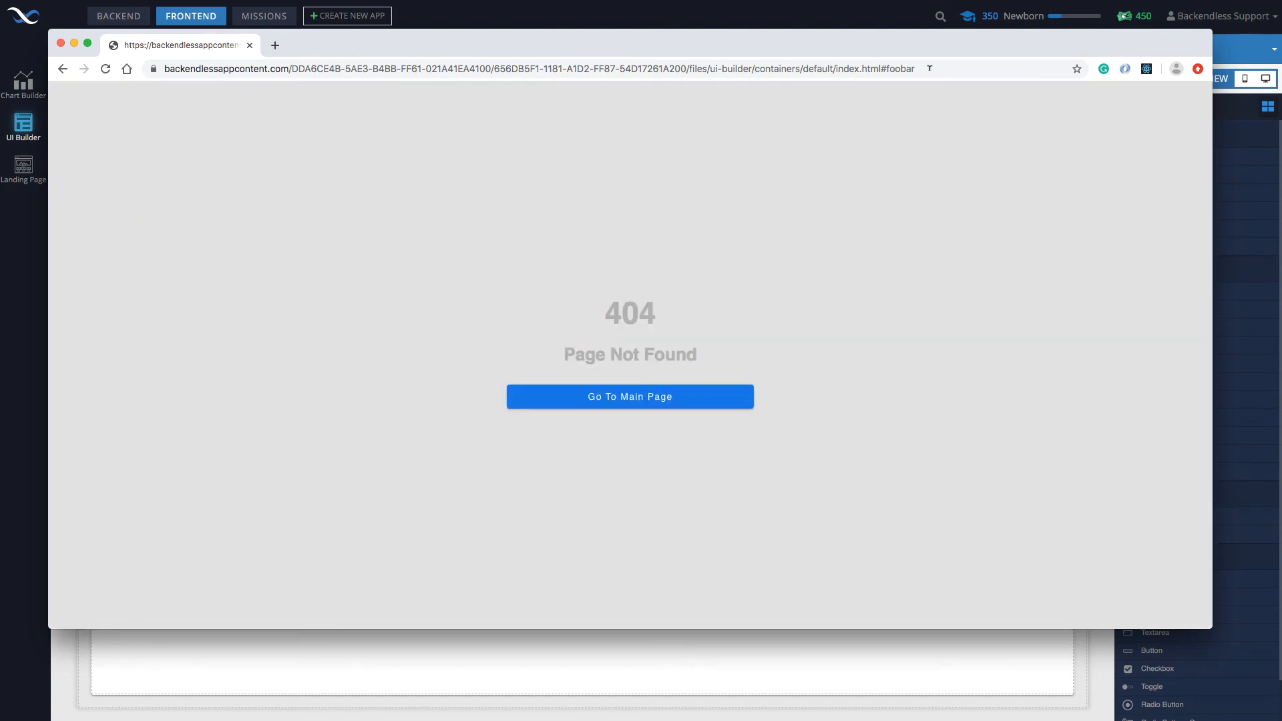
text(landing)
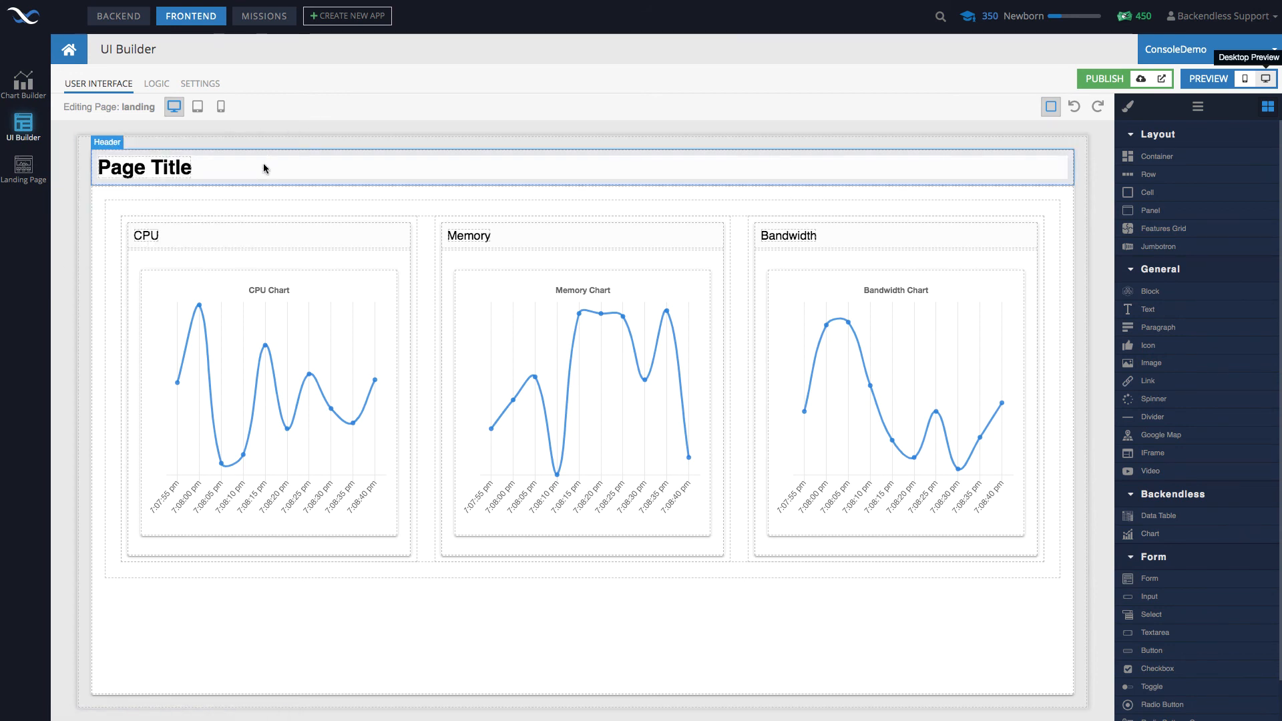
Switch the editor back to the '404' page from the Pages list.
click(139, 107)
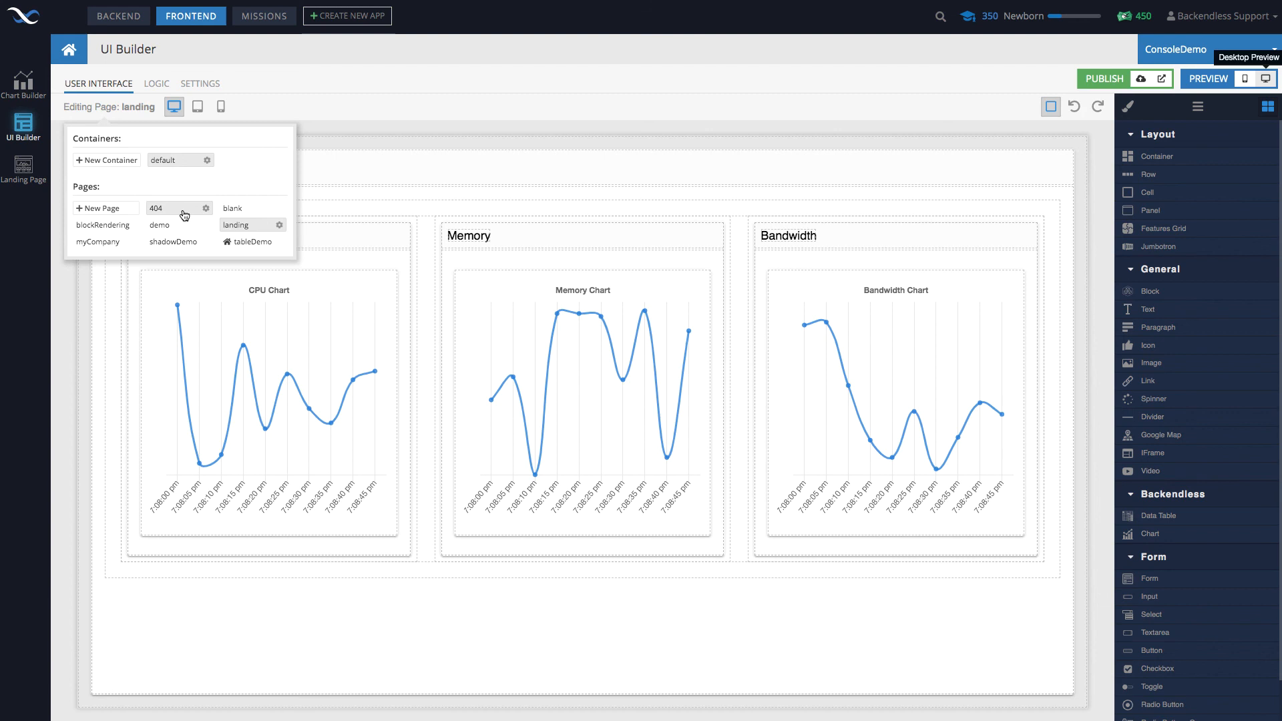
click(159, 209)
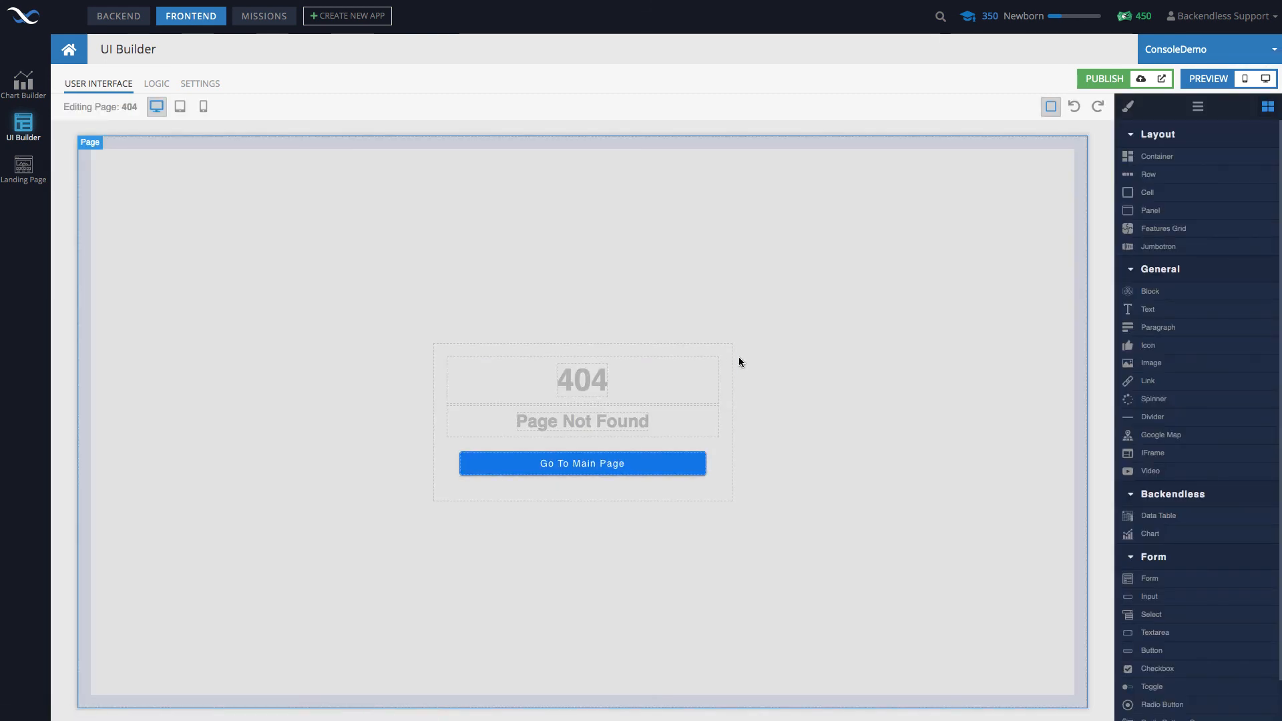